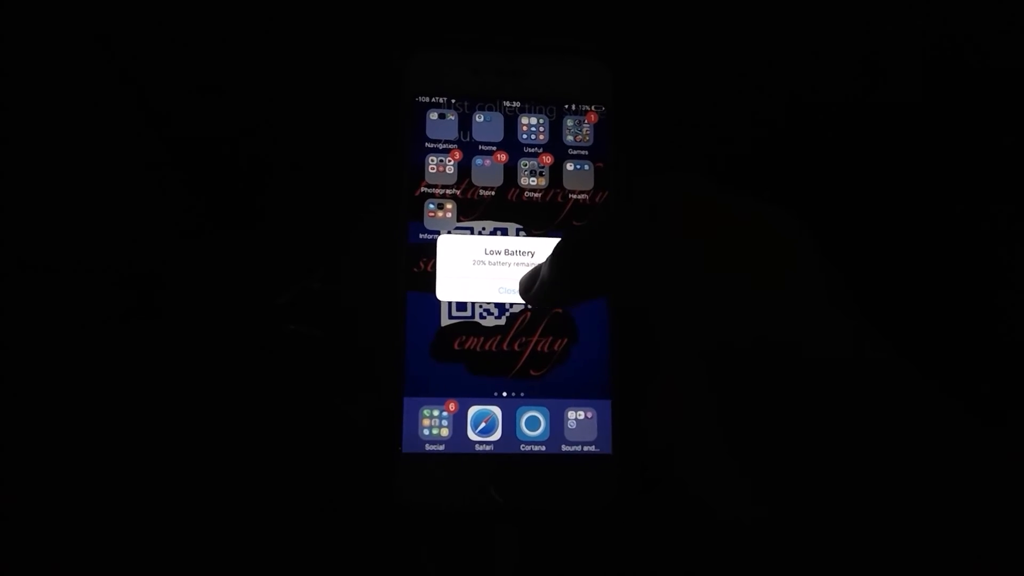
Dismiss the Low Battery (20%) alert to return to the home screen
click(510, 290)
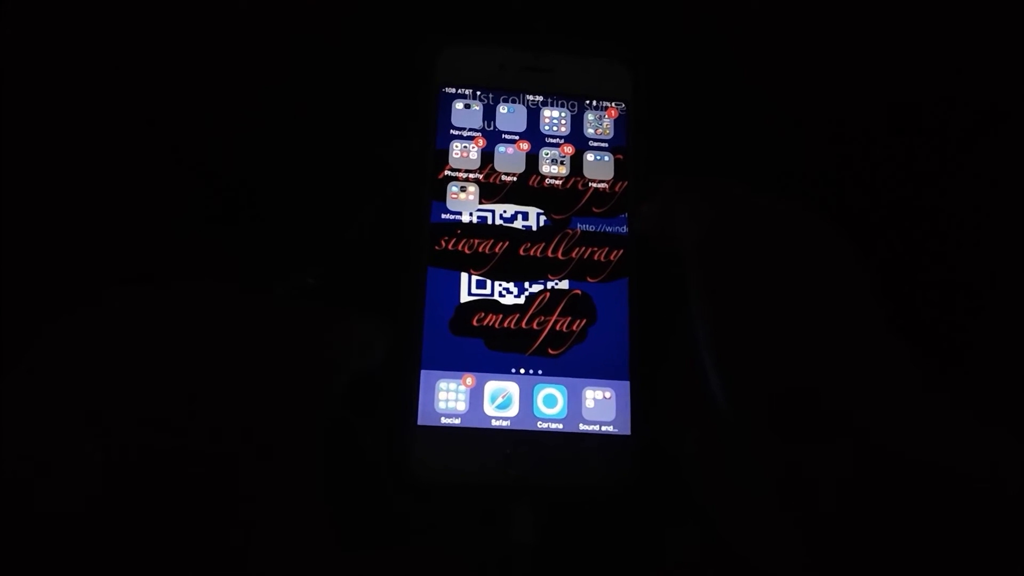